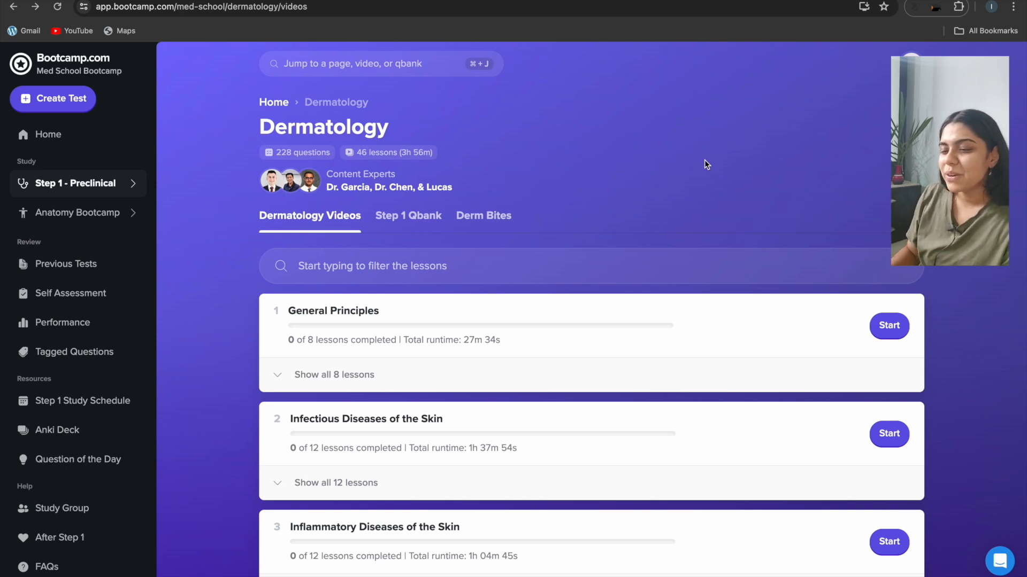
mouse_move(32, 372)
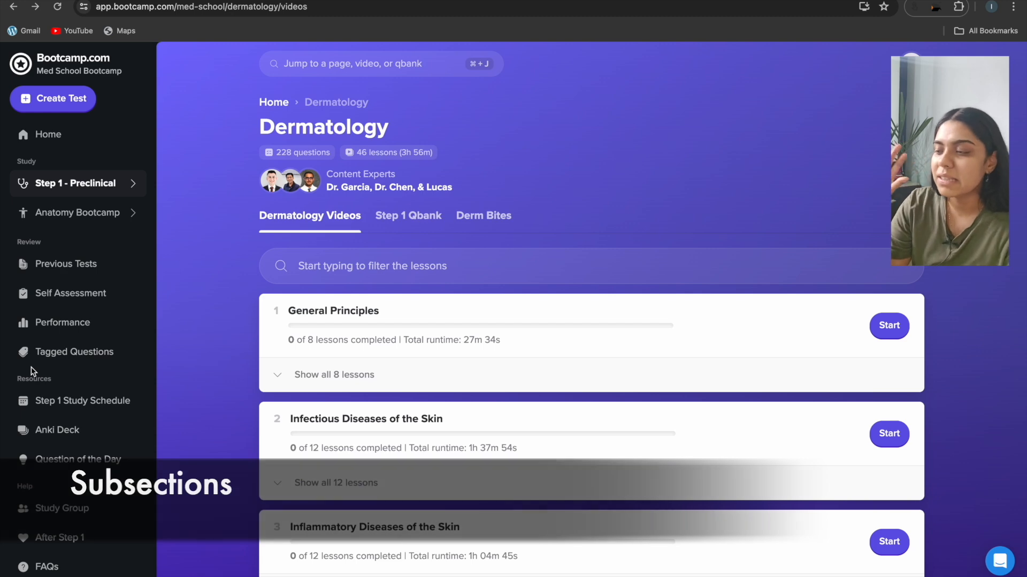
mouse_move(55, 209)
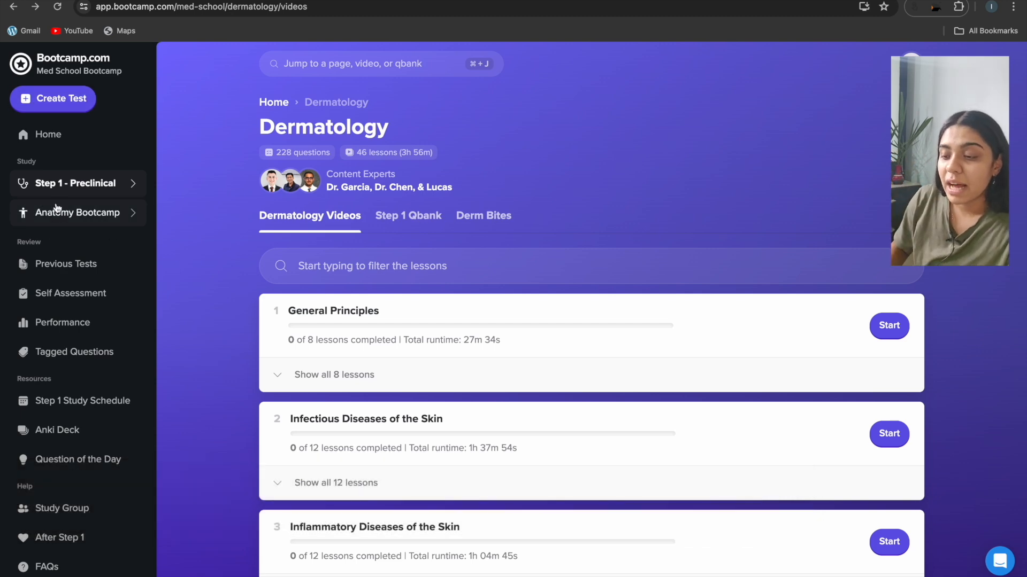
mouse_move(78, 212)
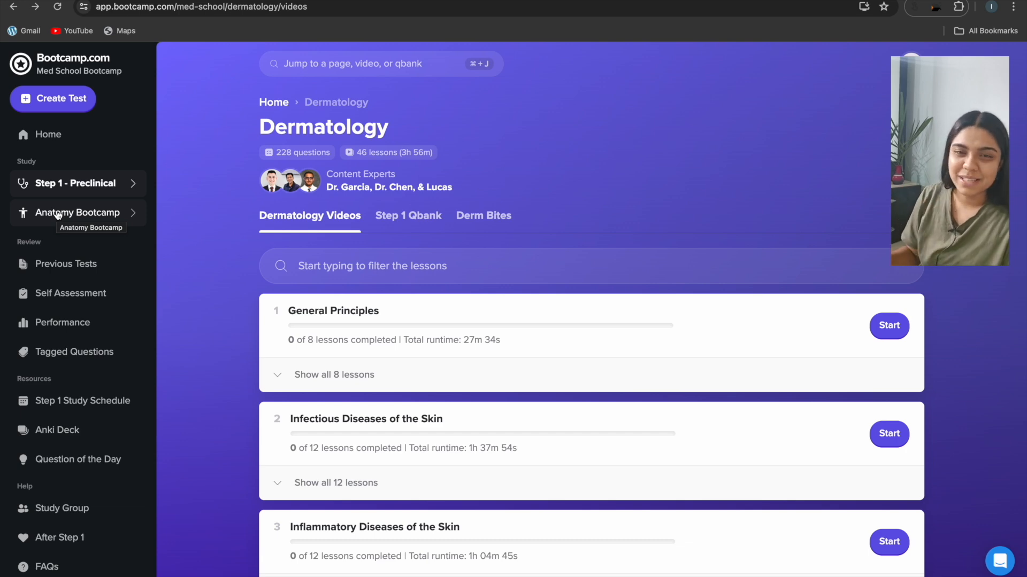
mouse_move(4, 308)
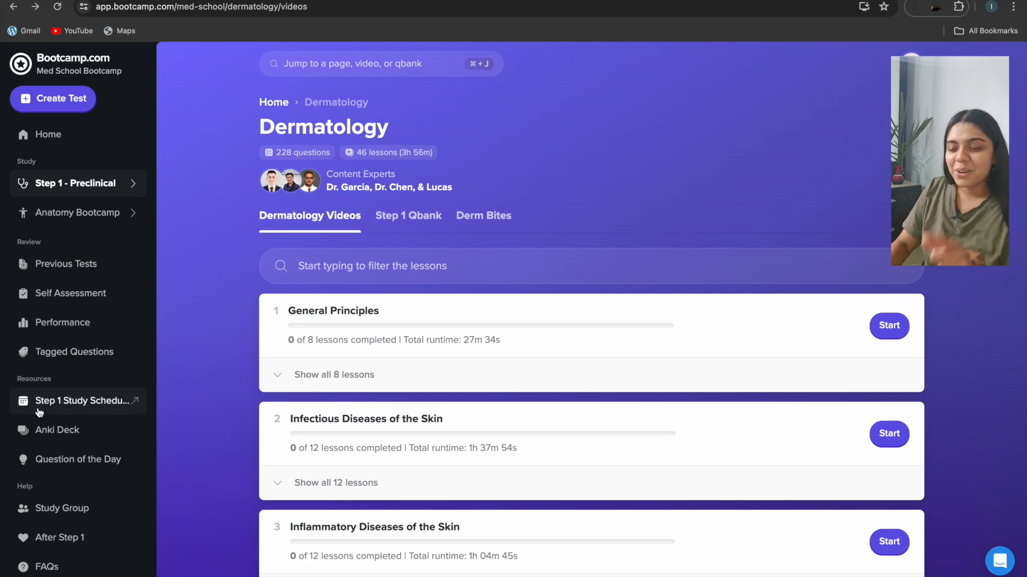
Open the Step 1 study schedule document and scroll through its weekly plan
click(78, 400)
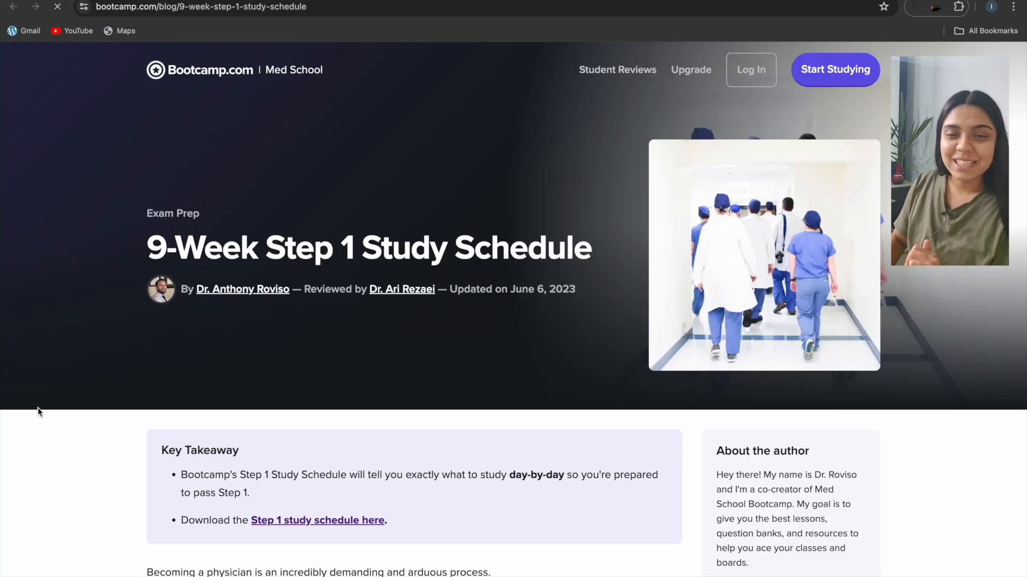
click(317, 521)
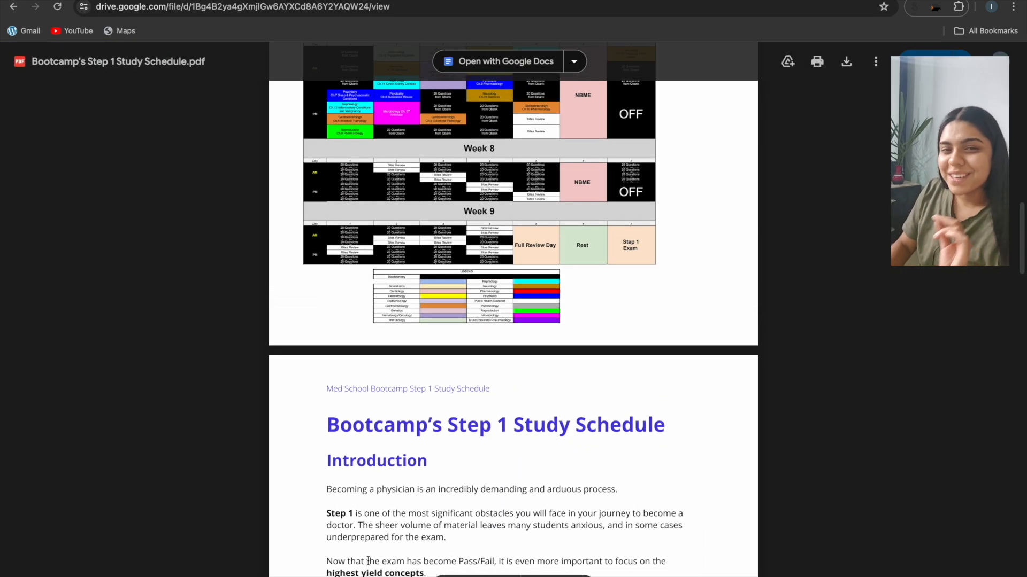
scroll(up, 3)
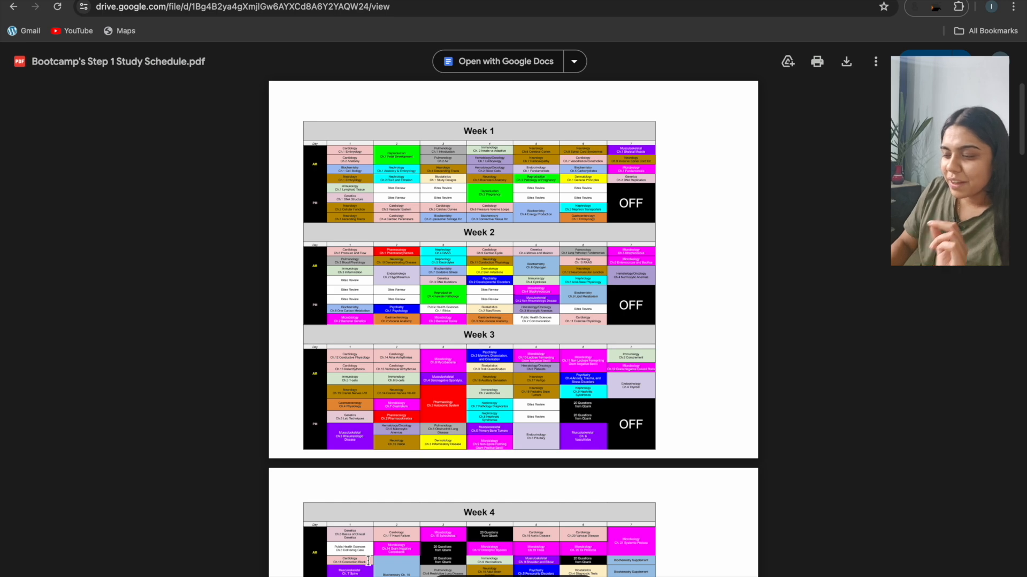
scroll(down, 3)
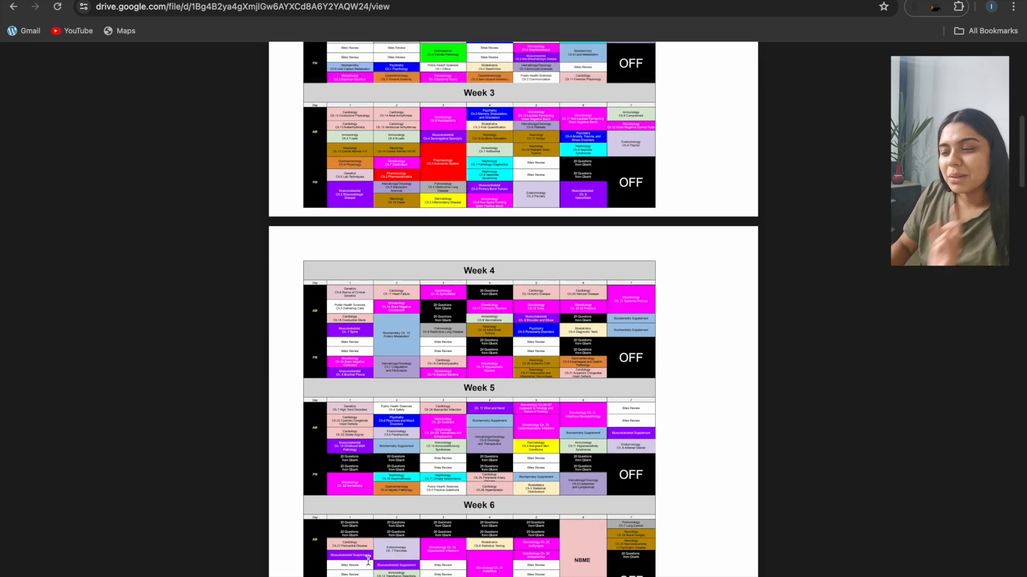
scroll(down, 3)
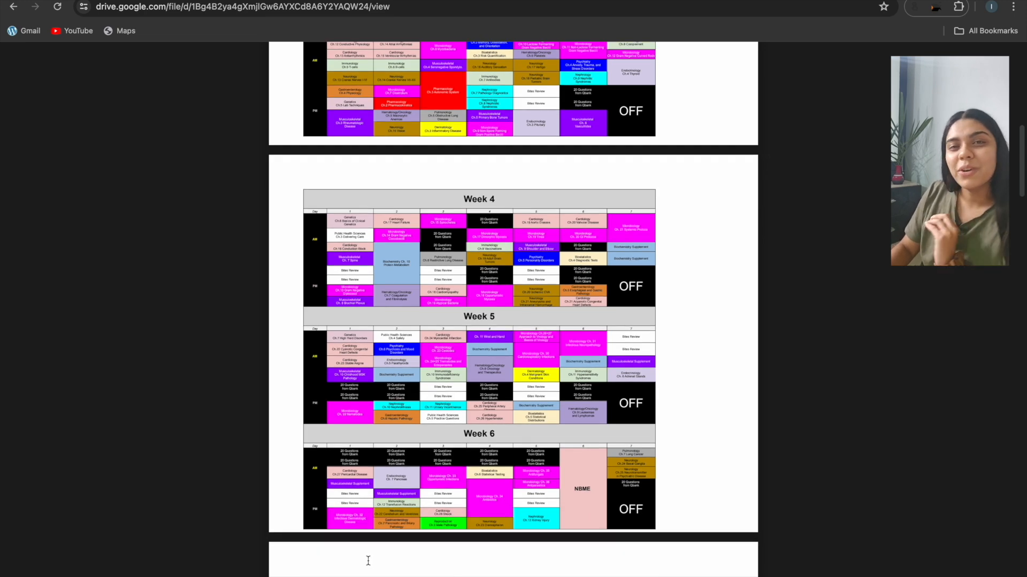
scroll(down, 3)
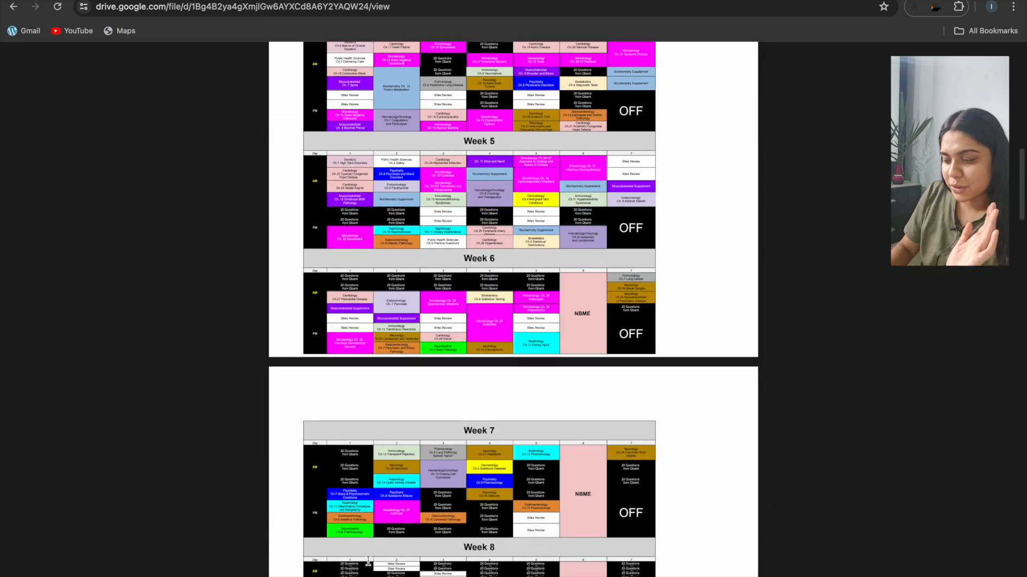
scroll(down, 3)
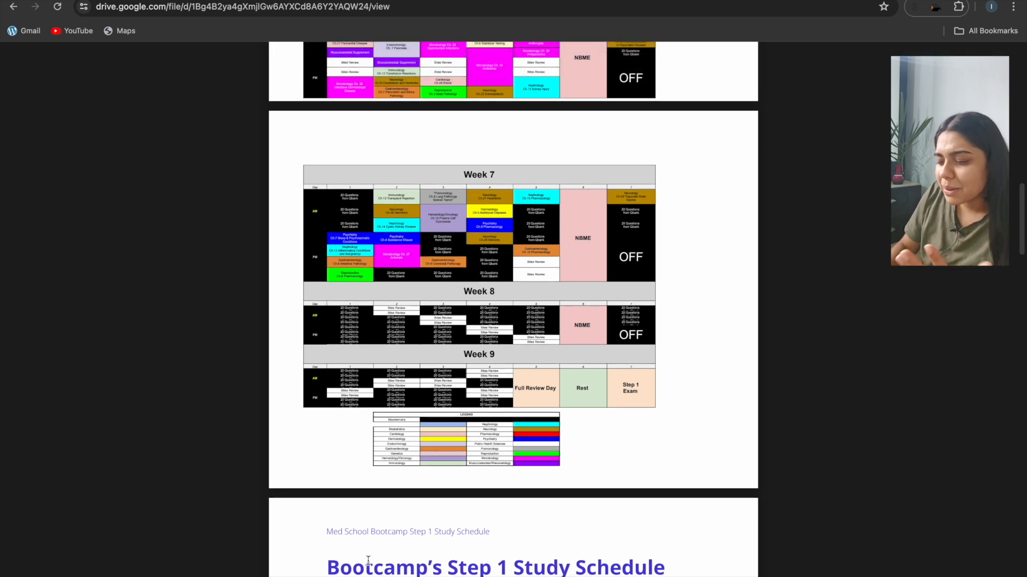
scroll(up, 3)
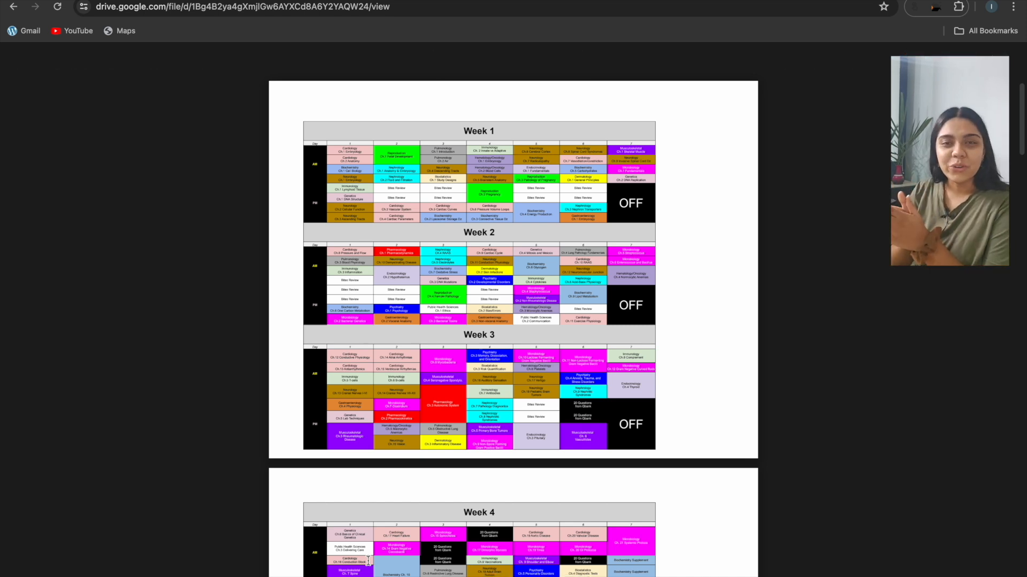
scroll(down, 3)
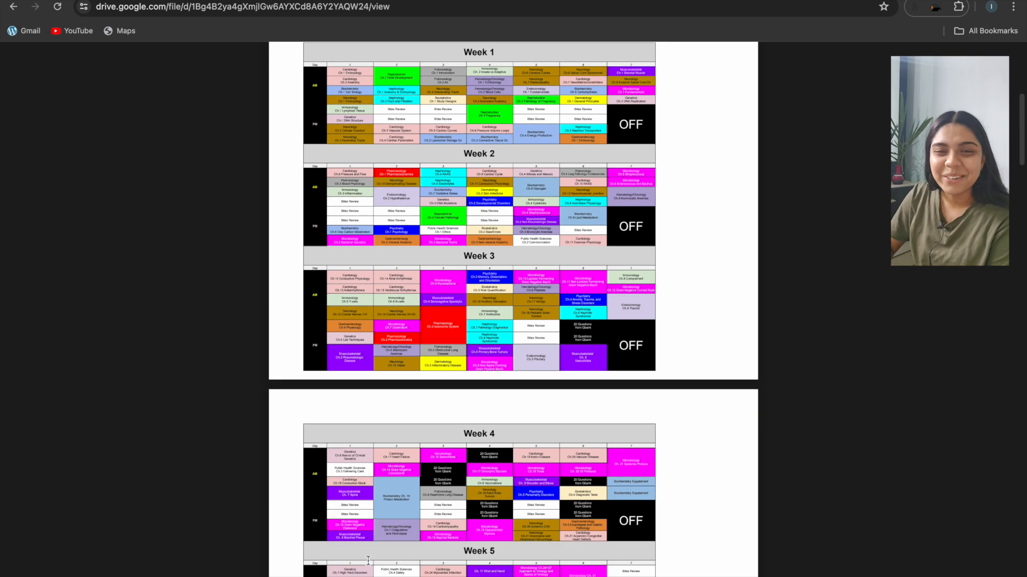
scroll(down, 3)
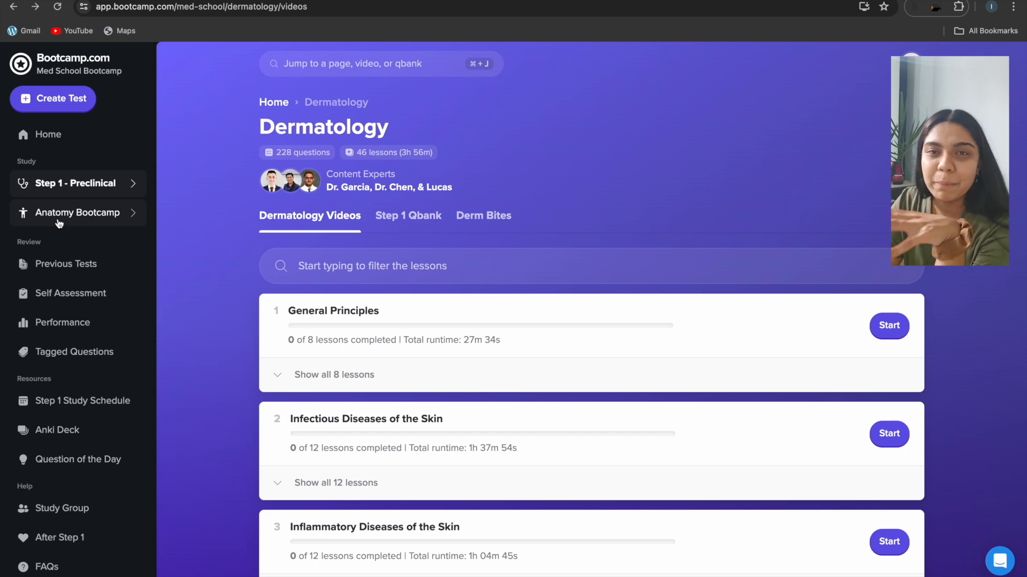
Expand Step 1 - Preclinical in the sidebar and browse its subject list
click(77, 183)
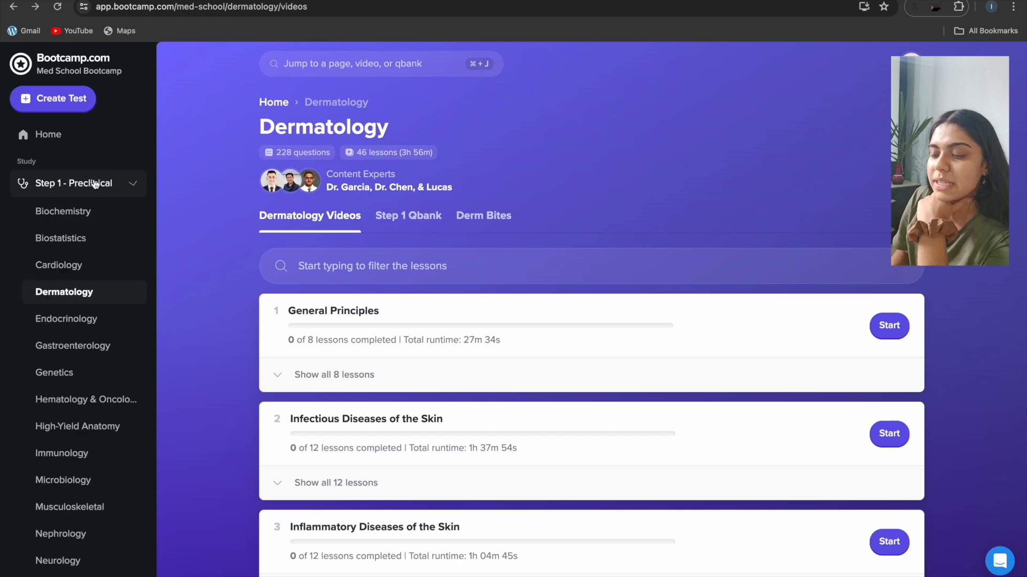
scroll(down, 3)
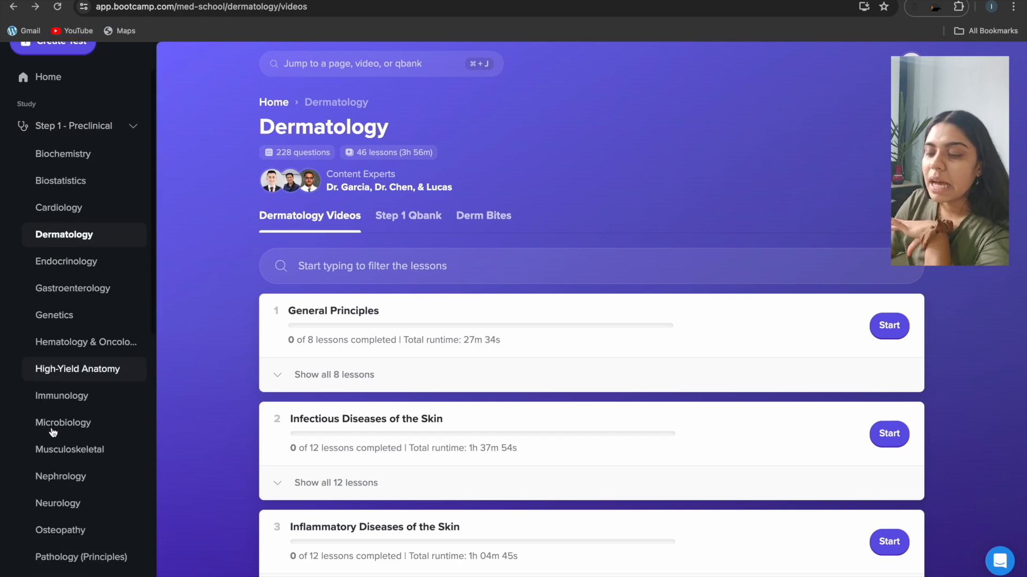
scroll(down, 3)
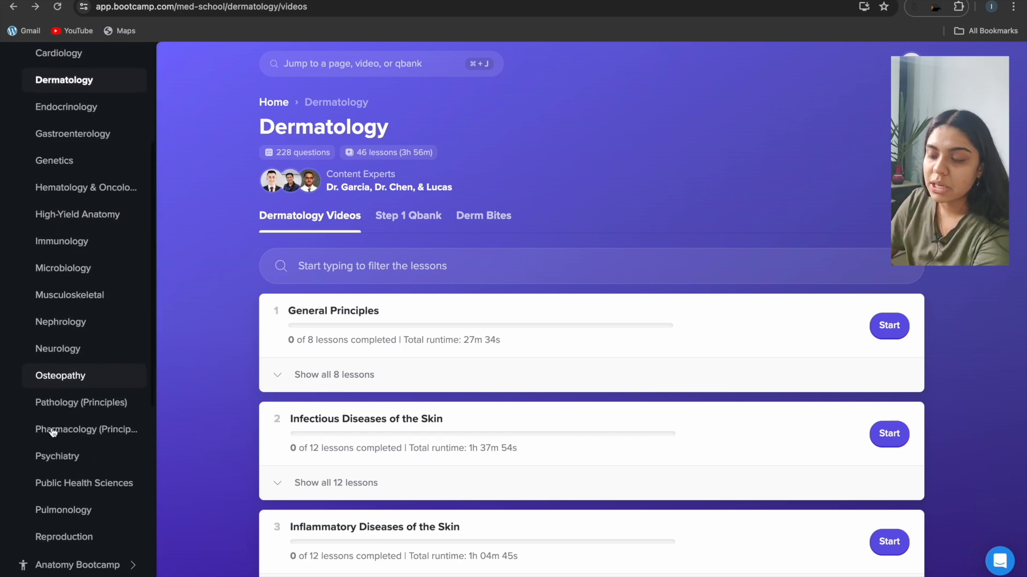
scroll(up, 3)
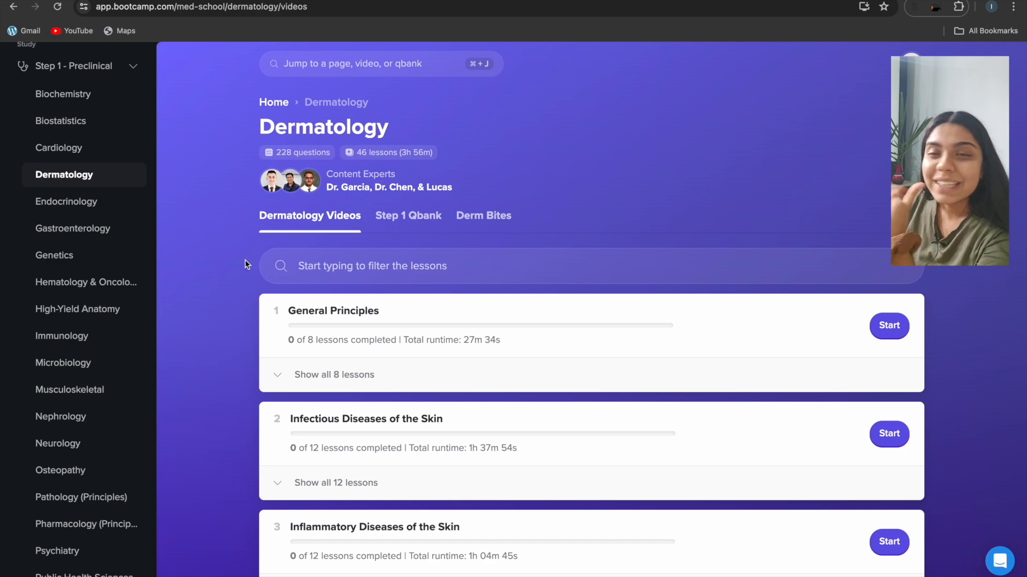
mouse_move(436, 312)
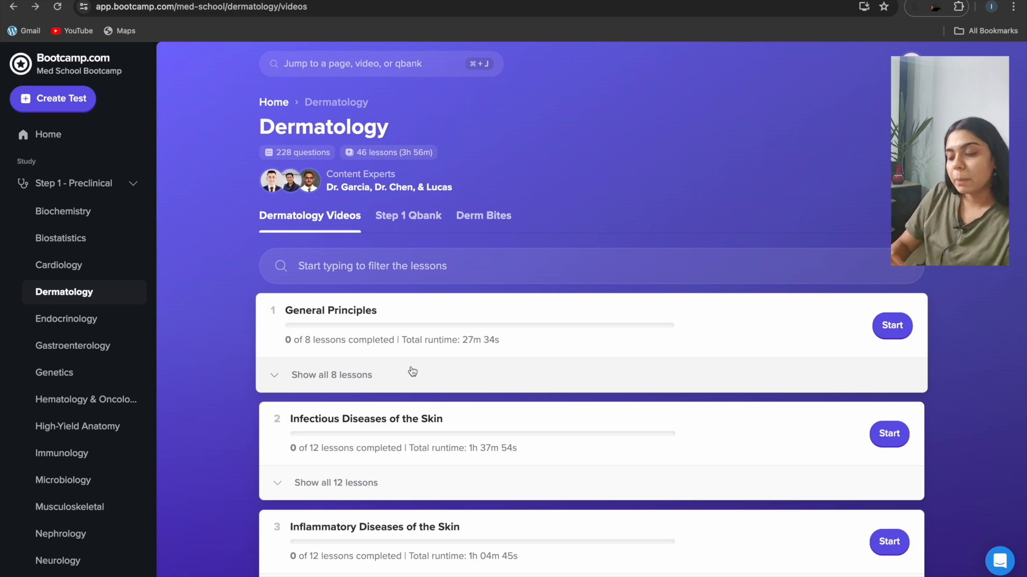
mouse_move(343, 310)
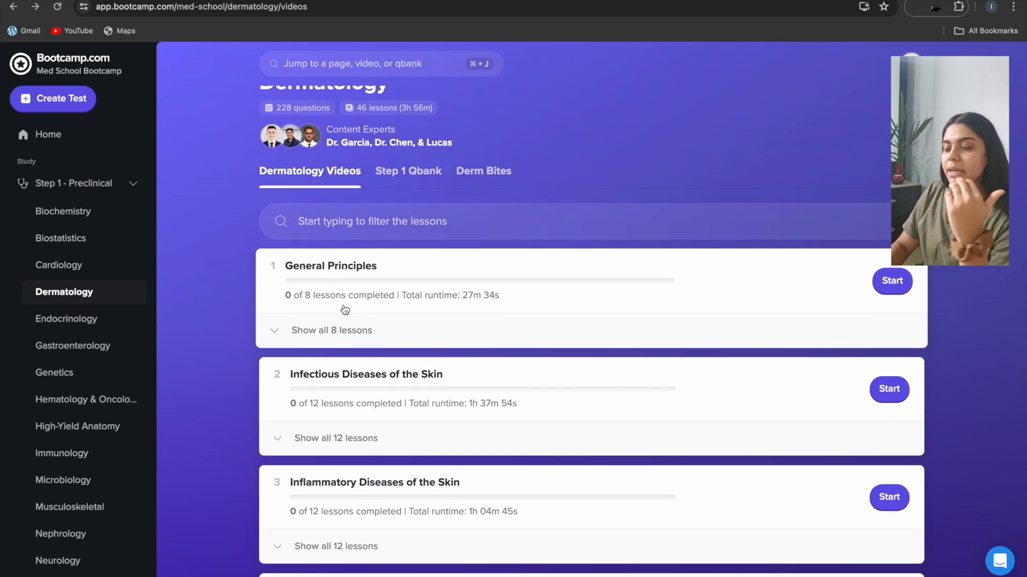
scroll(down, 3)
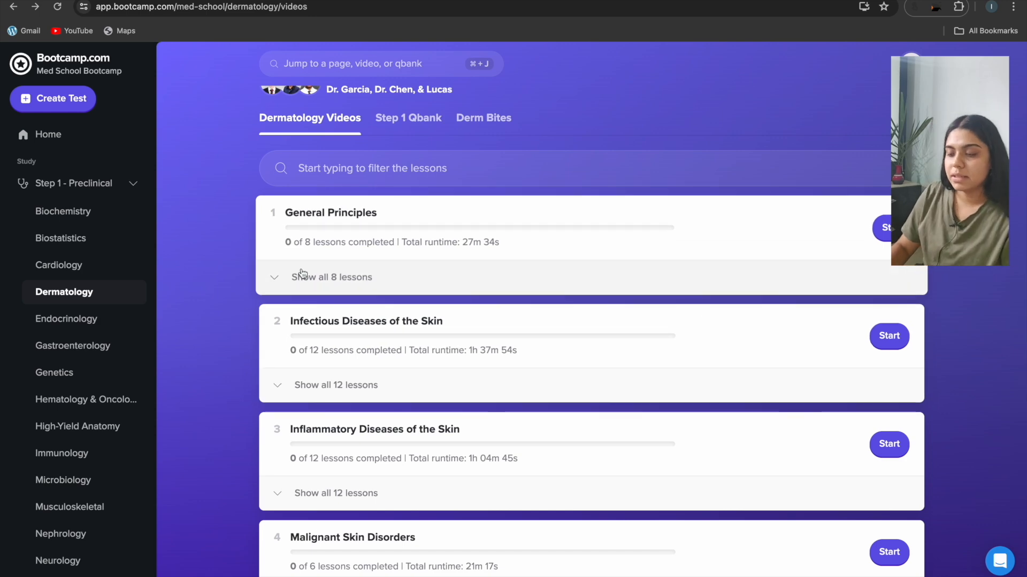
Show all 8 General Principles lessons and open the lesson set at its Resources page
click(331, 277)
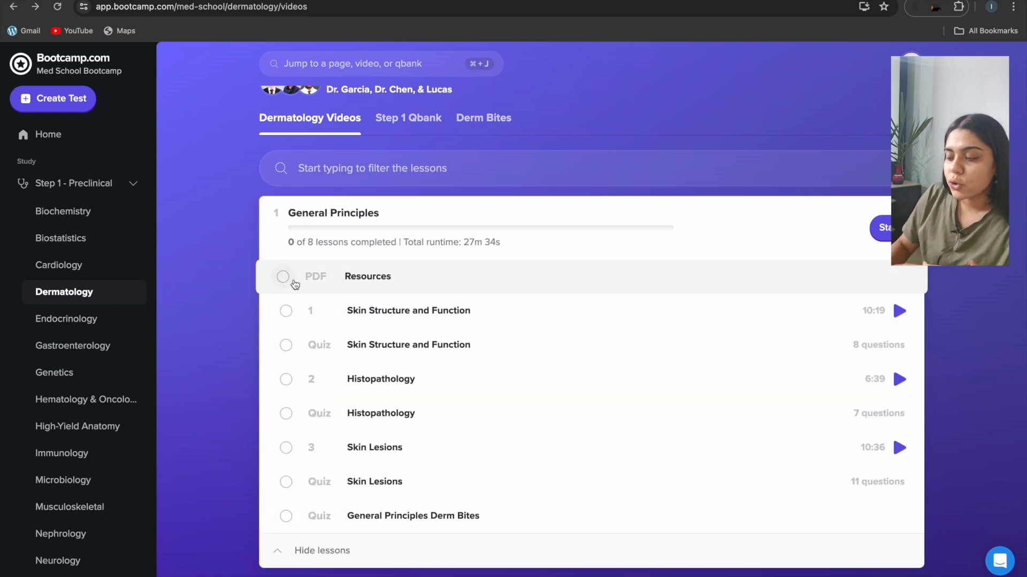
mouse_move(323, 524)
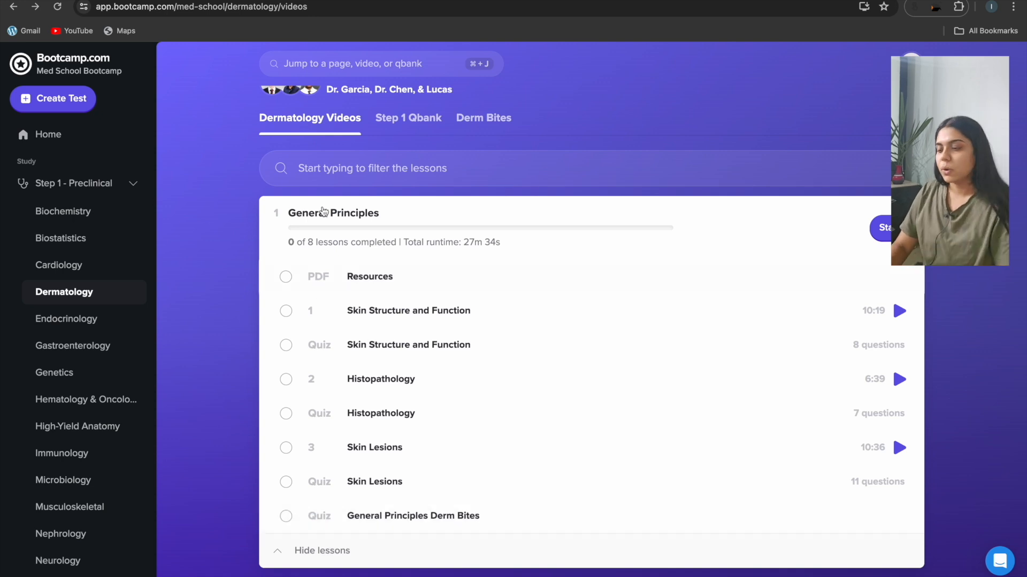
click(369, 276)
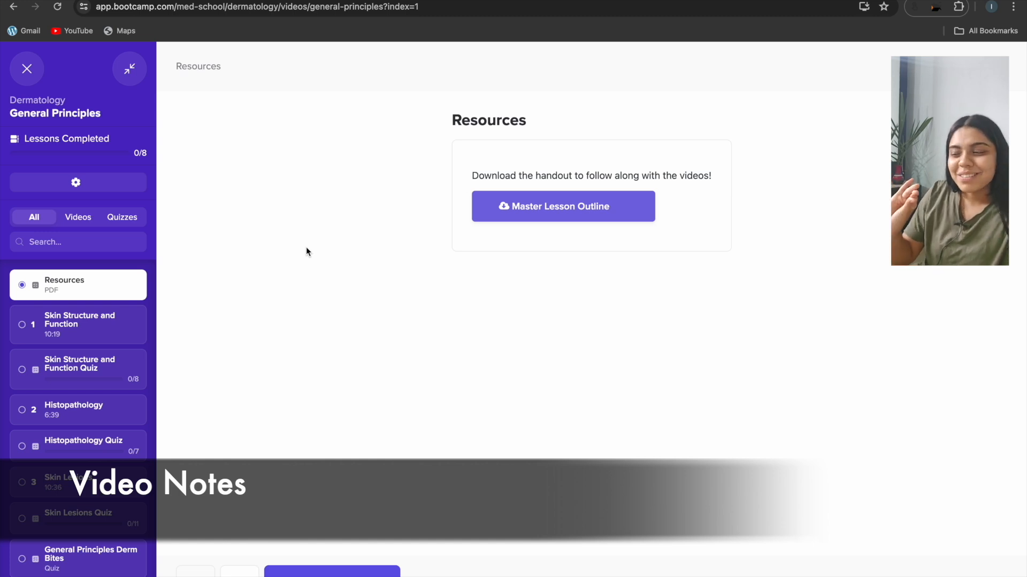
Load the Skin Structure and Function video from the lesson sidebar
click(561, 206)
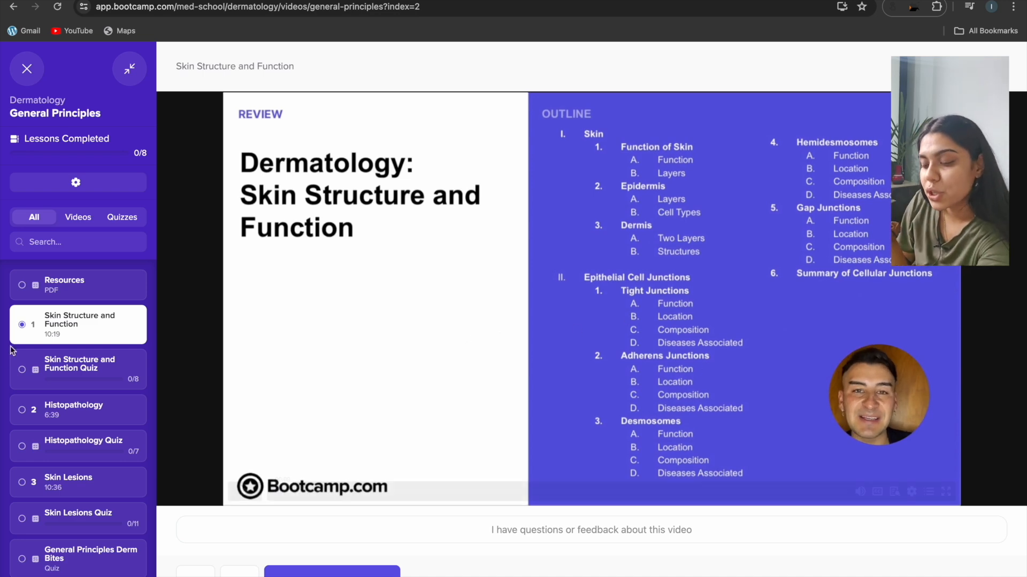
click(78, 364)
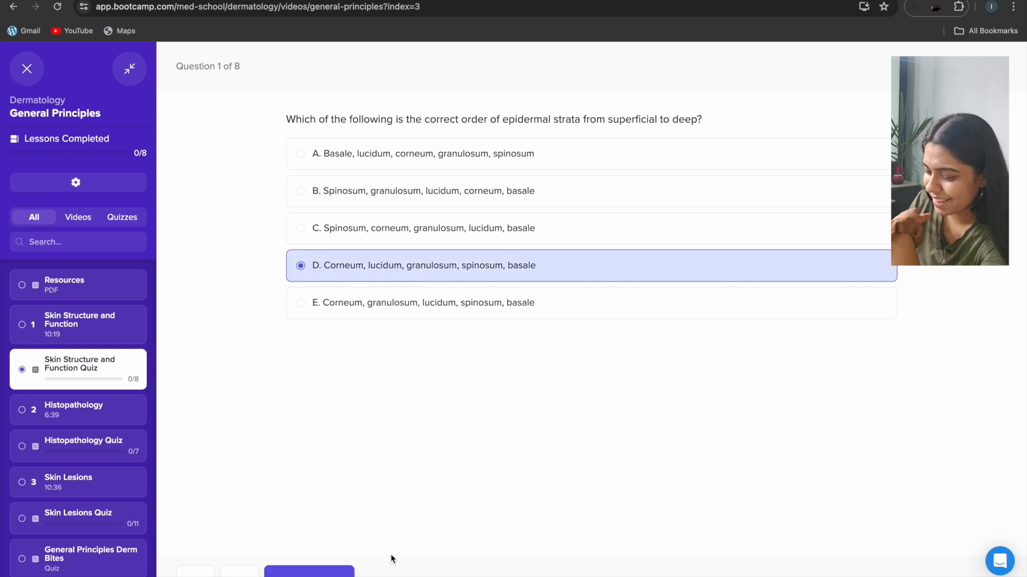
Submit choice D and read the explanation, mnemonic and labeled epidermis histology image
click(308, 571)
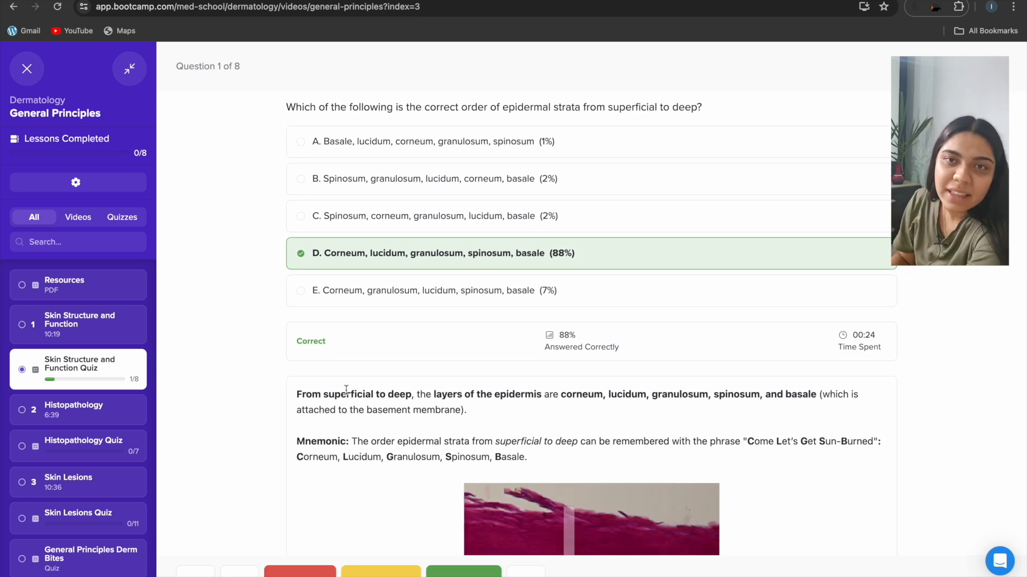
scroll(down, 3)
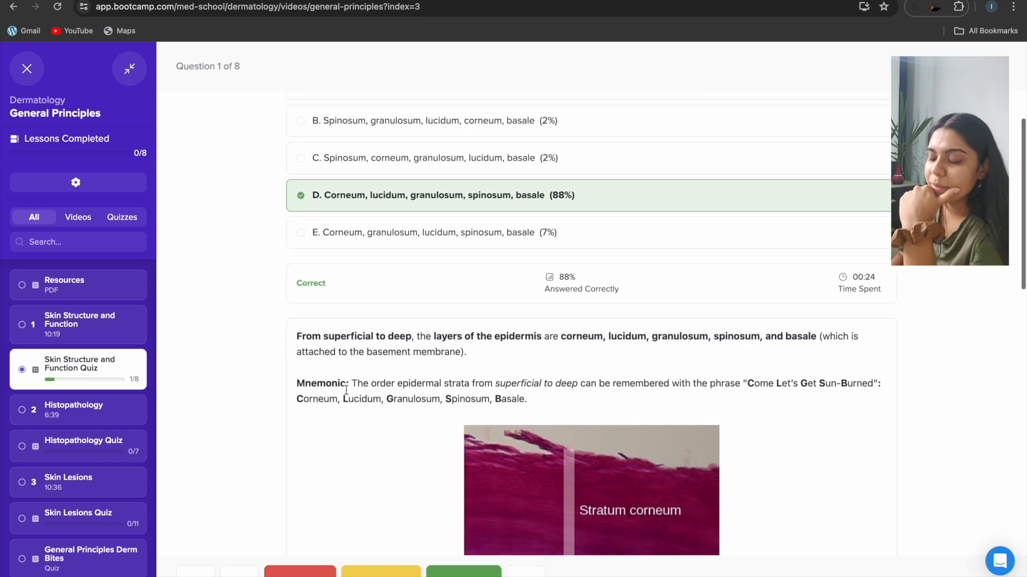
scroll(down, 3)
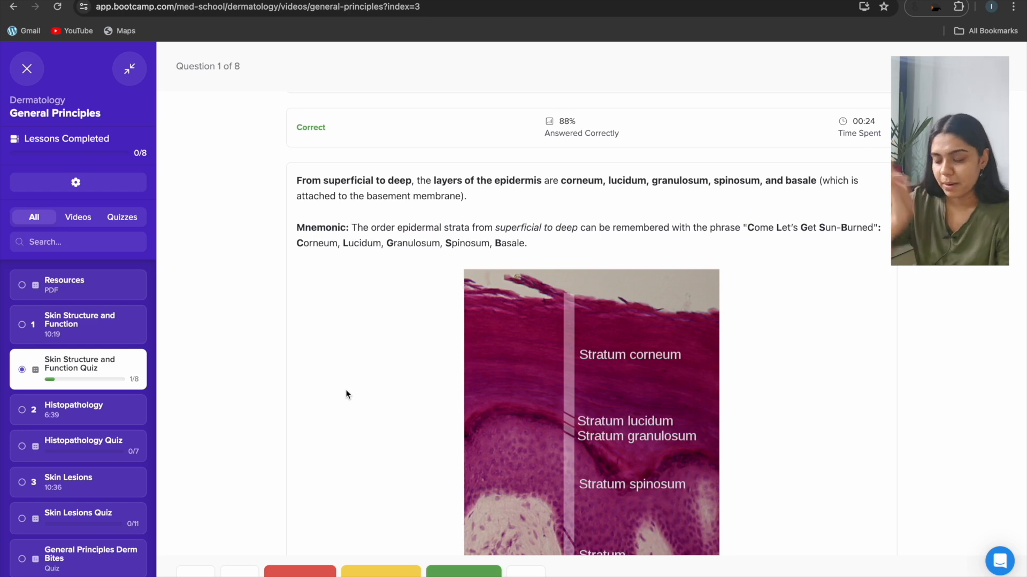
Close the quiz and browse the Derm Bites topics with their tagged-question counts
click(25, 69)
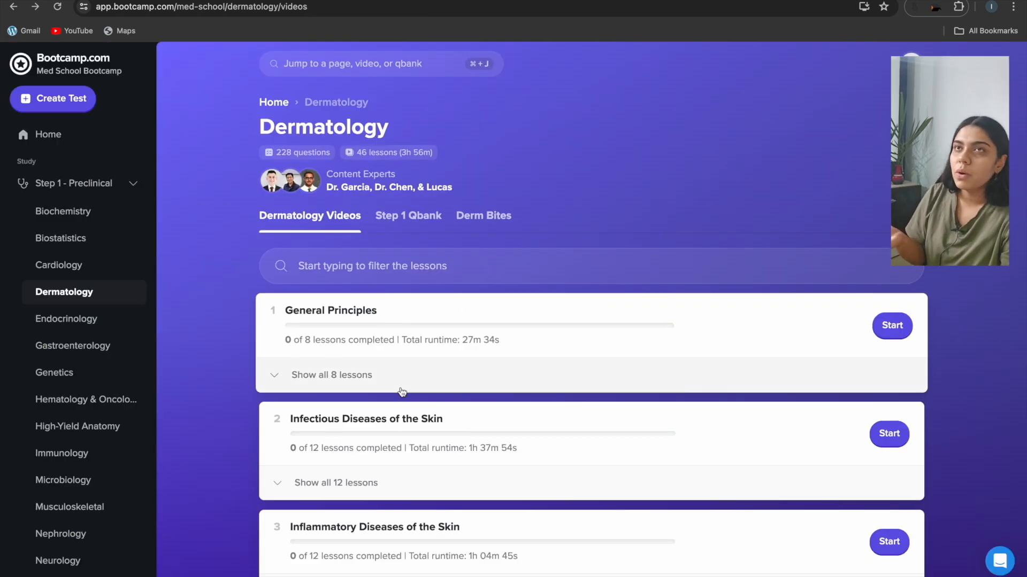
mouse_move(417, 297)
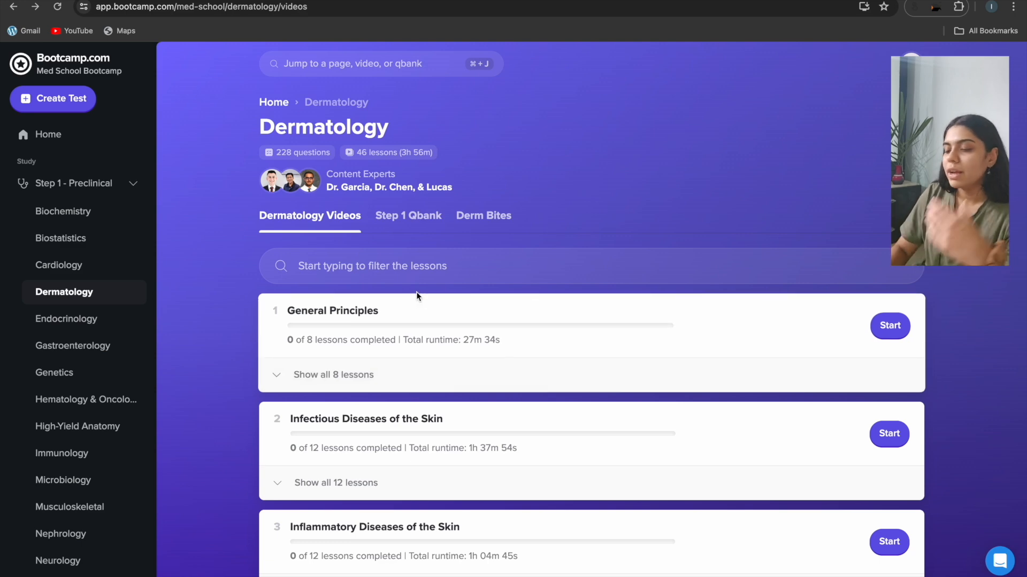
mouse_move(500, 226)
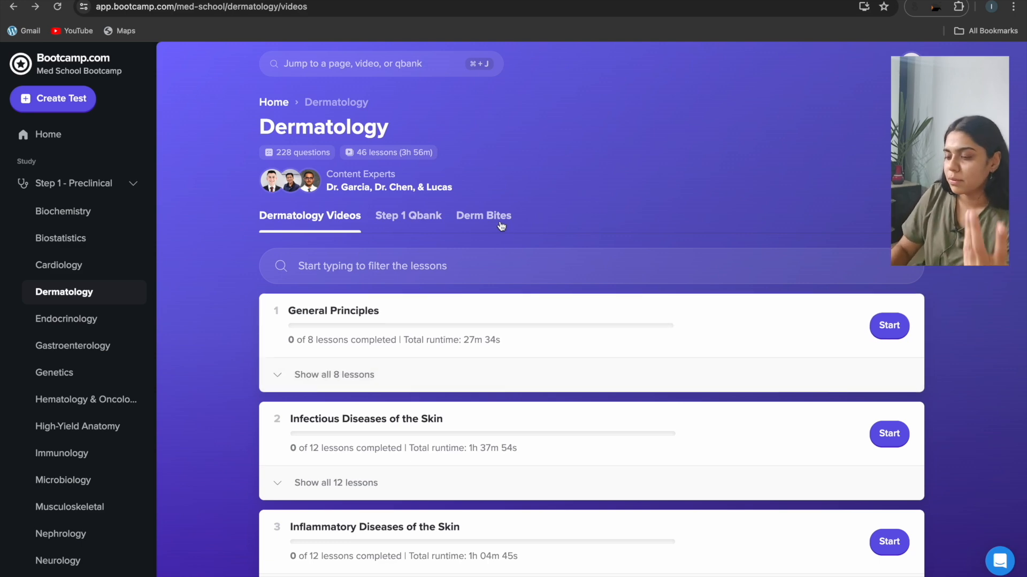
click(483, 215)
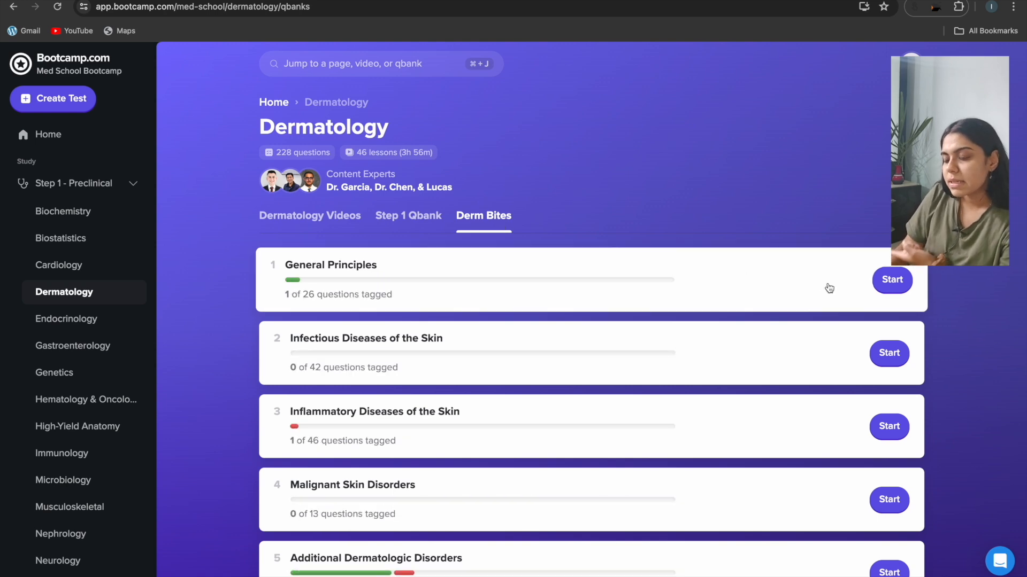
scroll(down, 3)
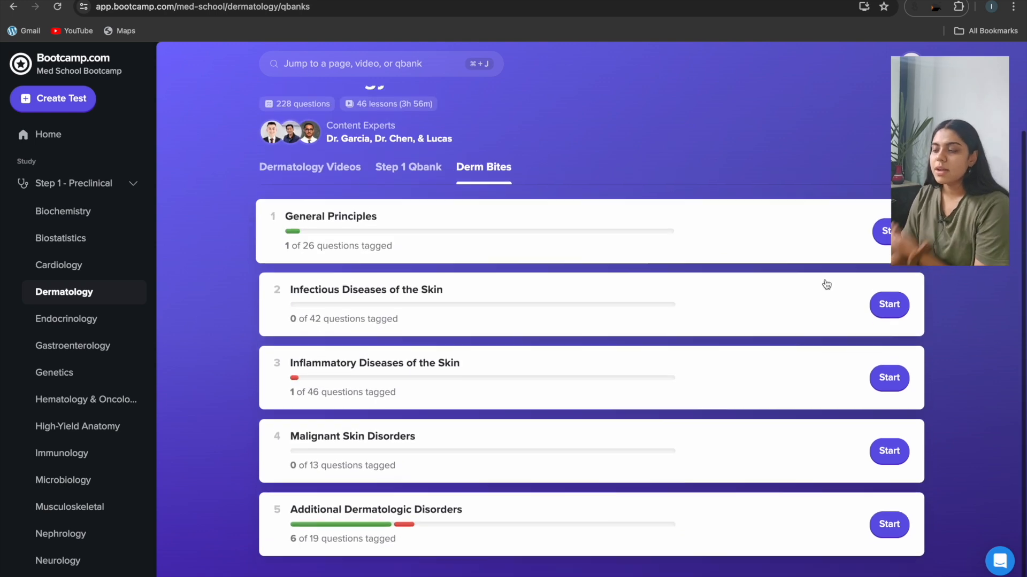
scroll(up, 3)
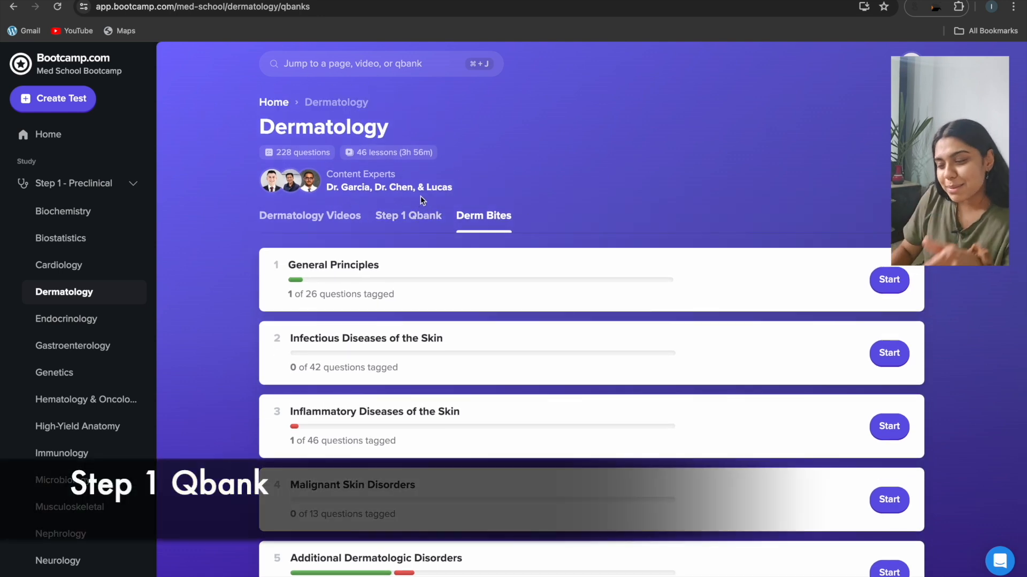
Switch to the Step 1 Qbank listing Pathology, Pathophysiology and Pharmacology question sets
click(408, 215)
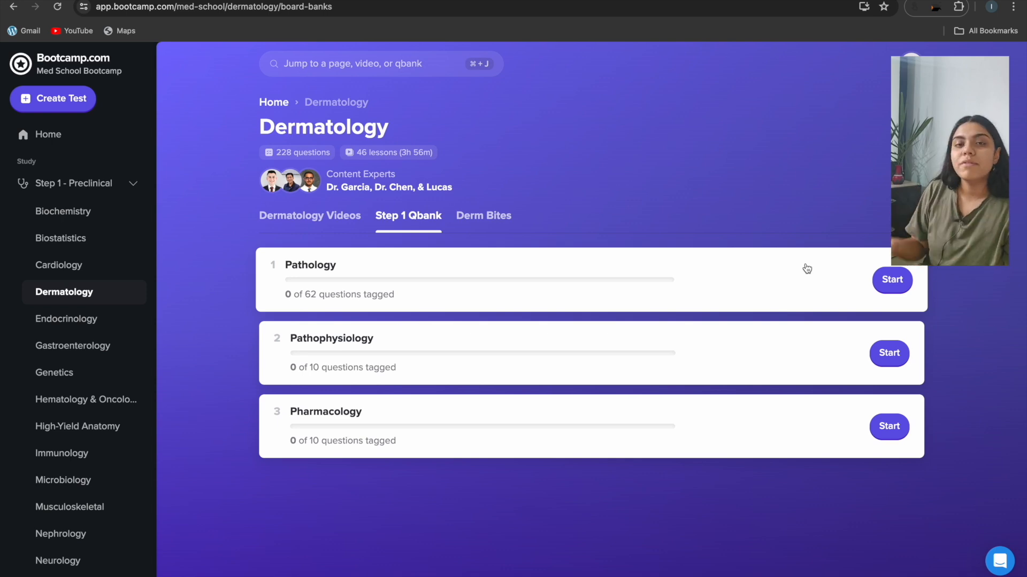
scroll(down, 3)
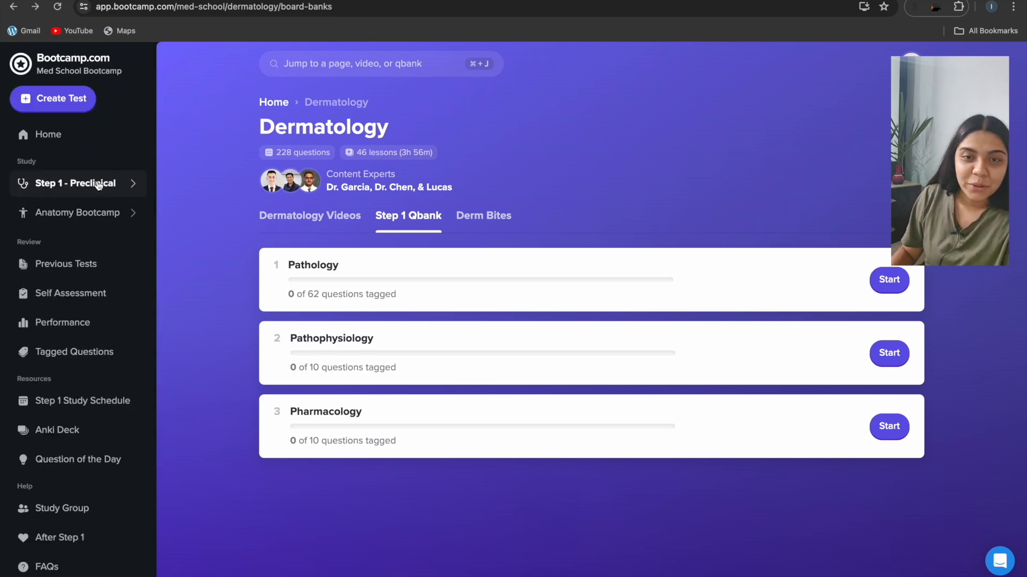
mouse_move(78, 212)
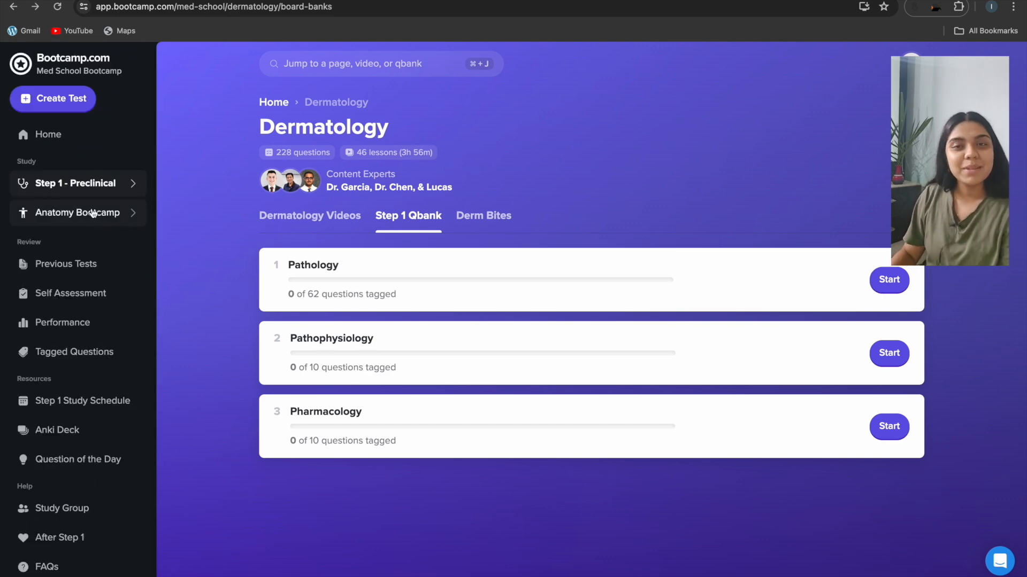
Open Anatomy Bootcamp > Gross Anatomy with the All filter and show its Practical Exams list
click(77, 212)
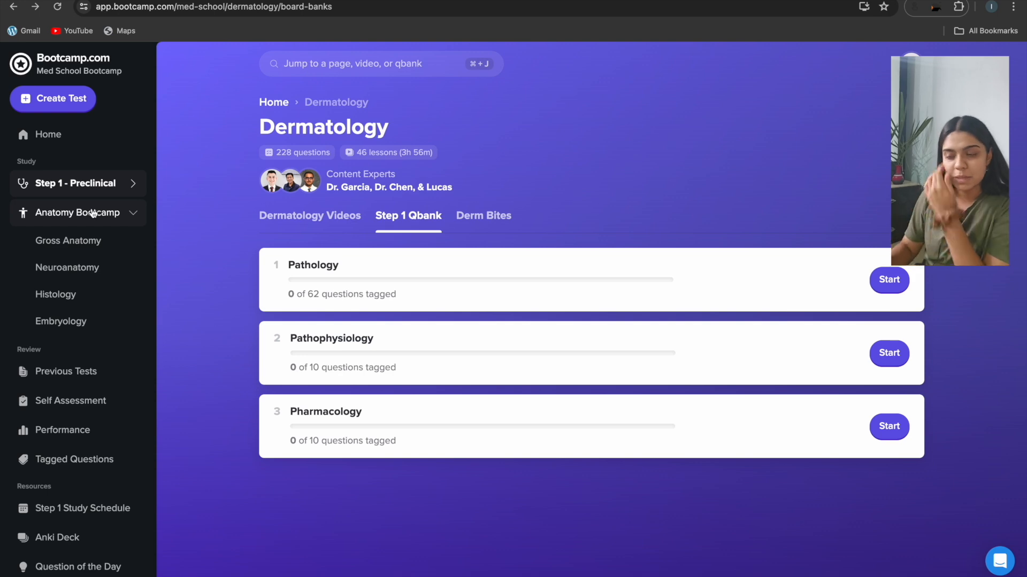
click(67, 240)
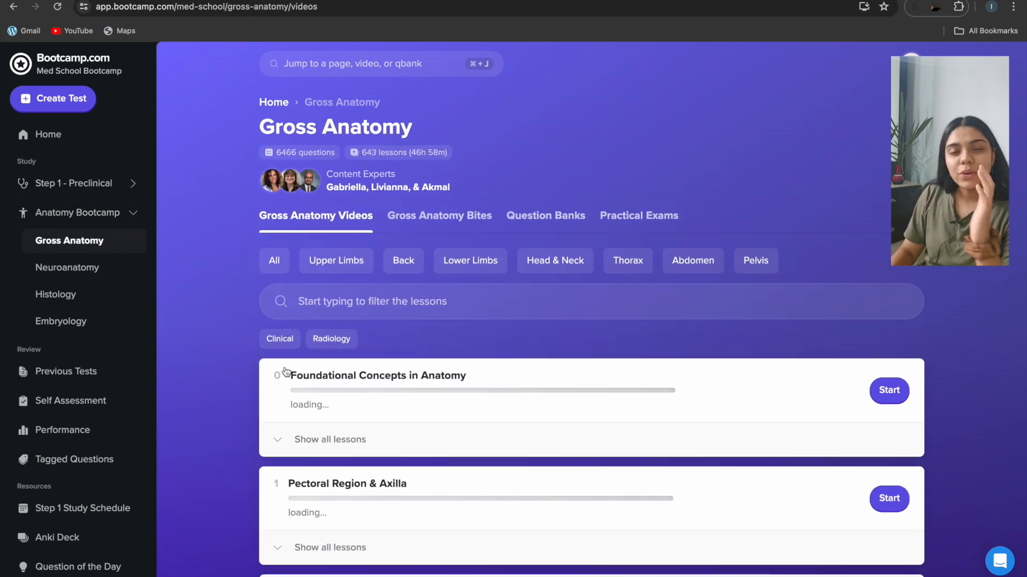
click(273, 261)
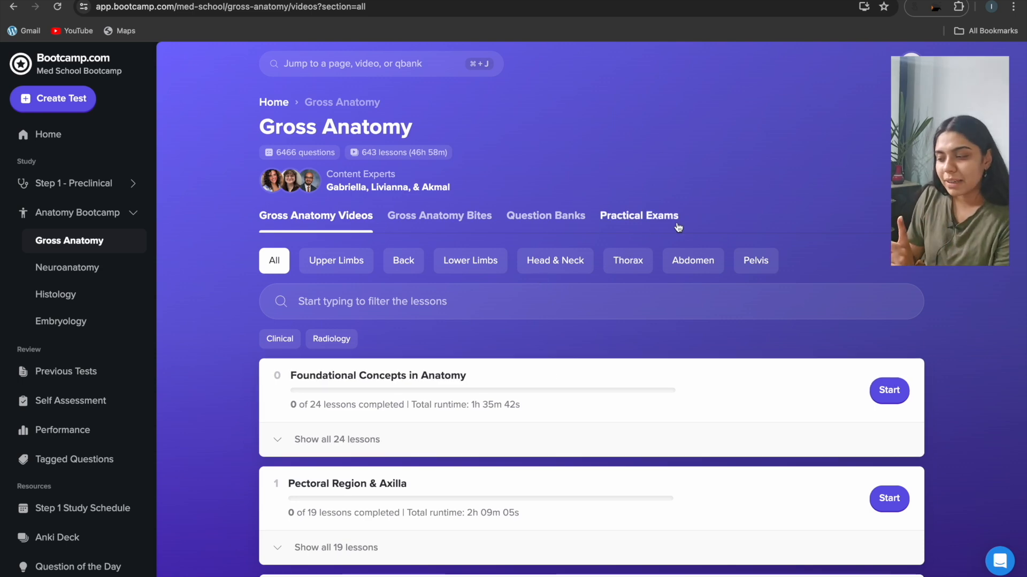
click(637, 215)
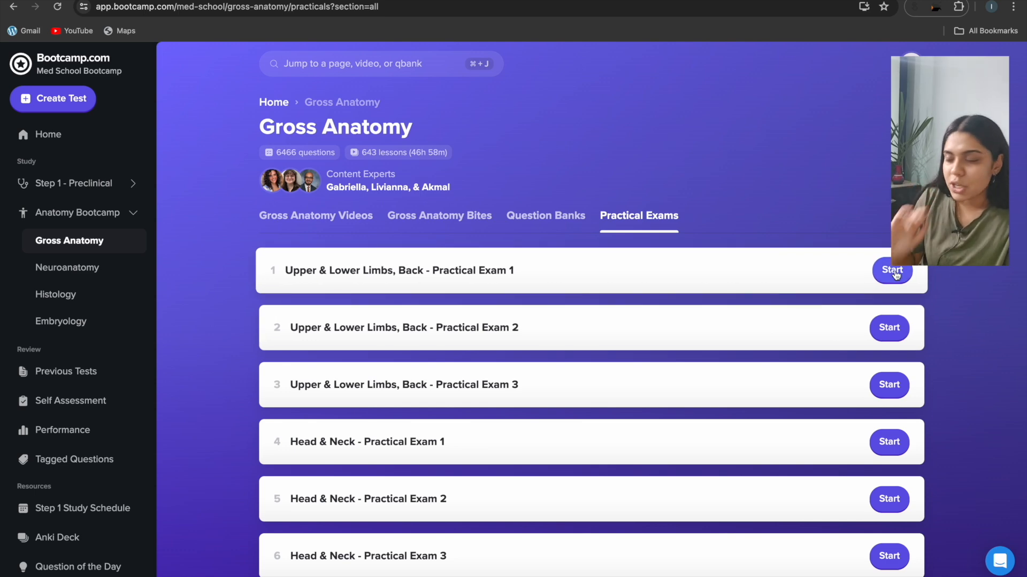
Start Upper & Lower Limbs, Back Practical Exam 1, answer Acromion process, and return to the exams list
click(888, 270)
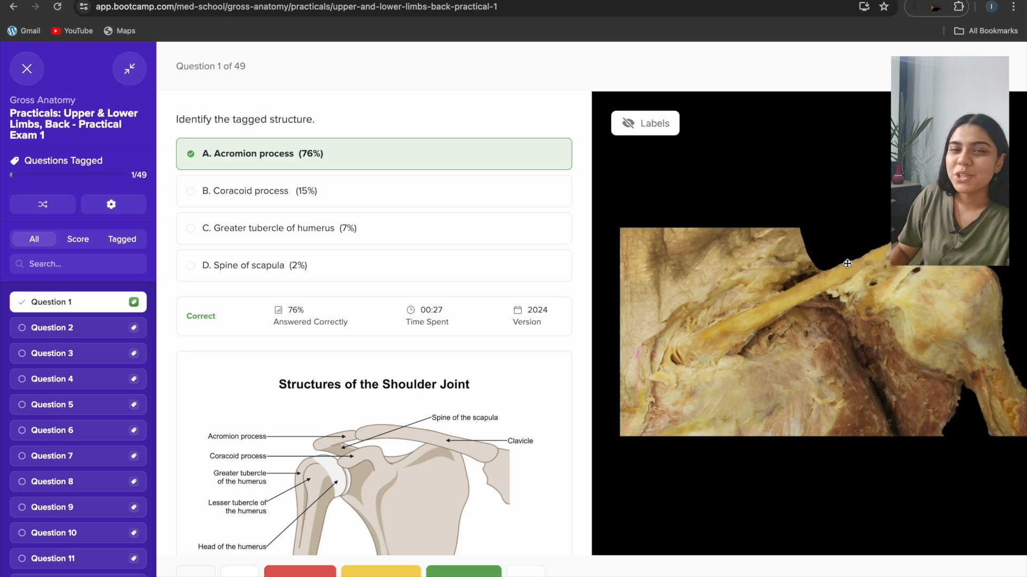
click(25, 69)
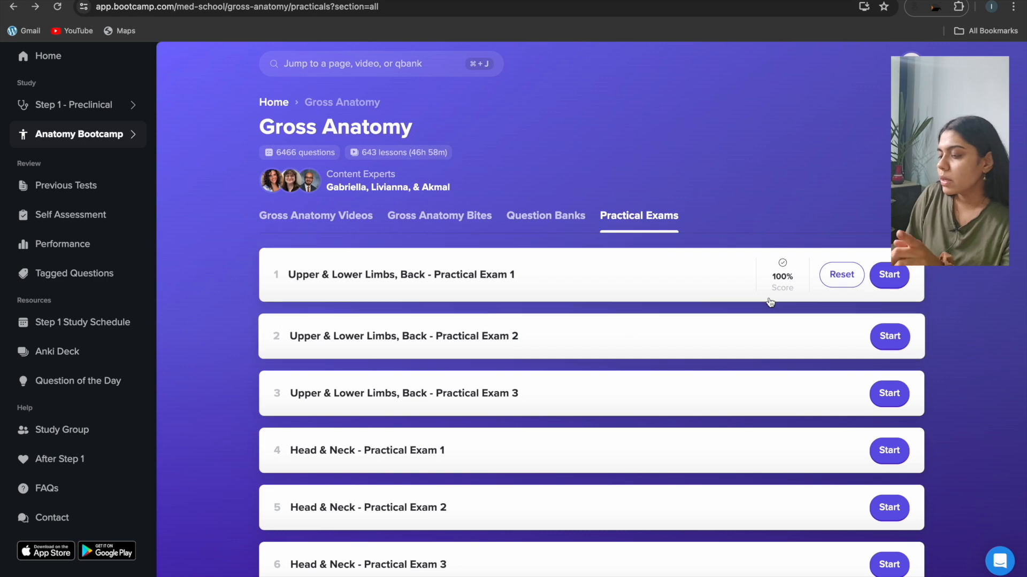
Reset Practical Exam 1's answers, confirming 'Yes, reset this question bank'
click(841, 275)
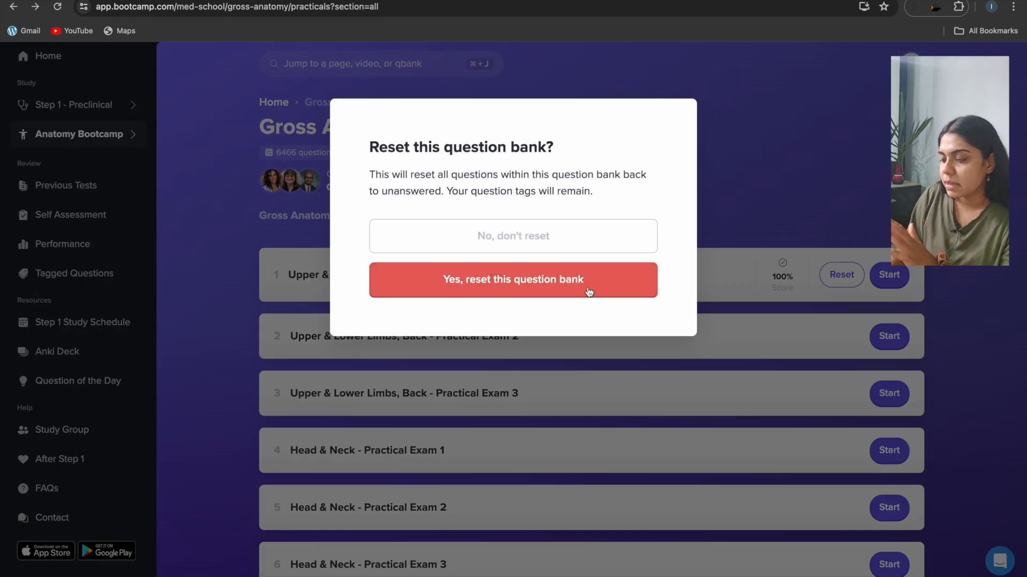
click(512, 279)
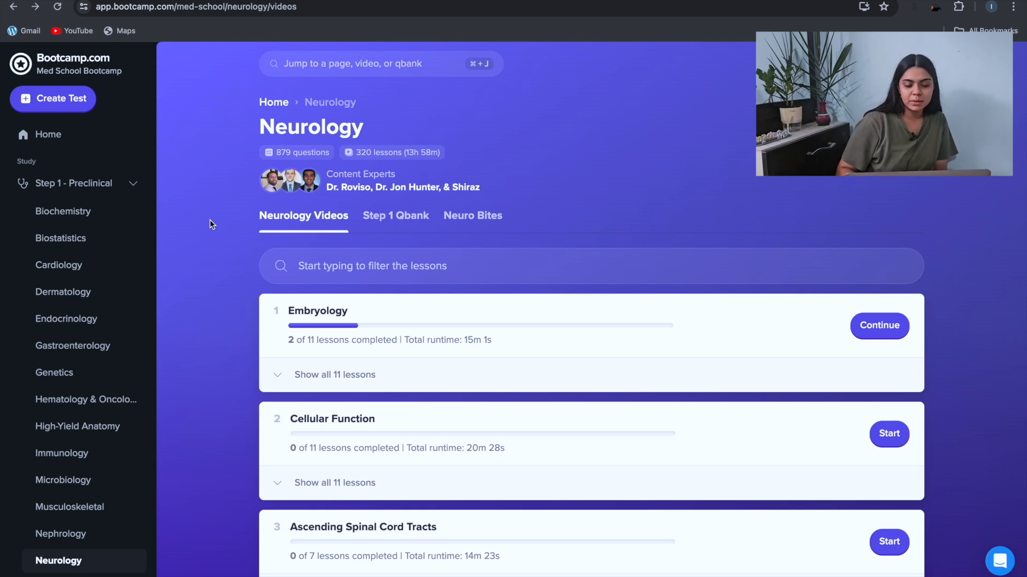
Continue Neurology Embryology, load the Board-style Question Breakdown video and pause it
click(879, 327)
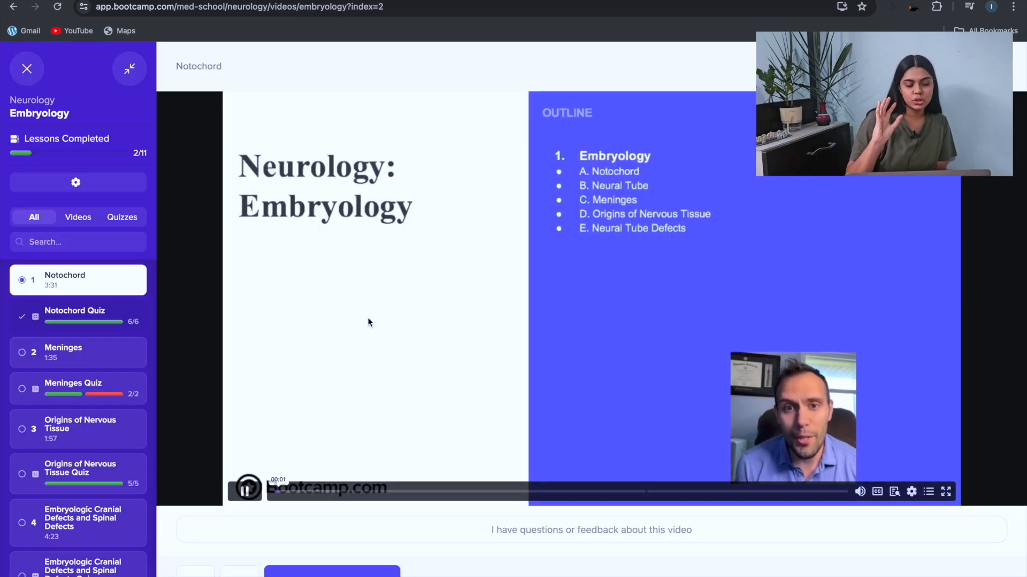
scroll(down, 3)
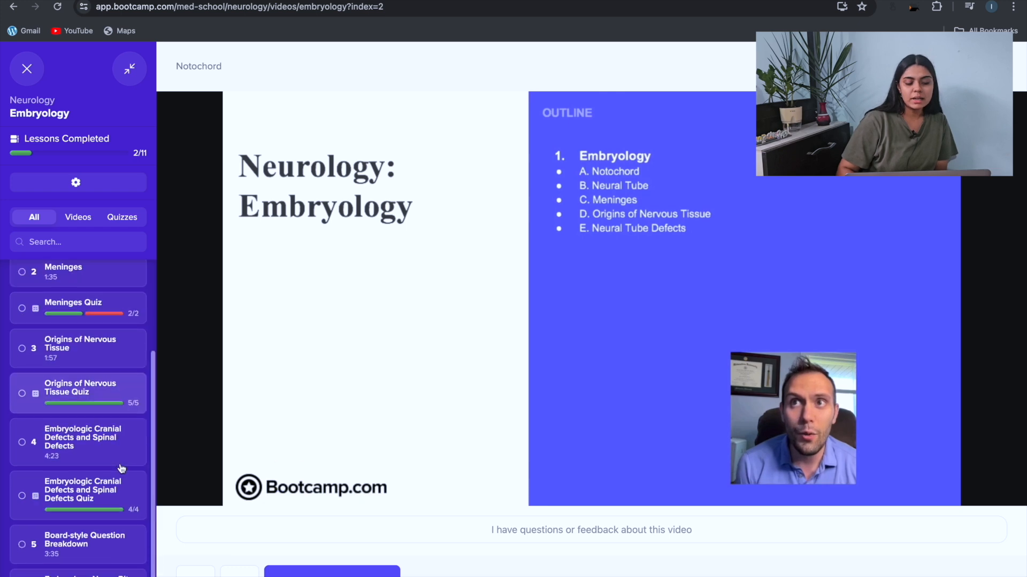
click(84, 544)
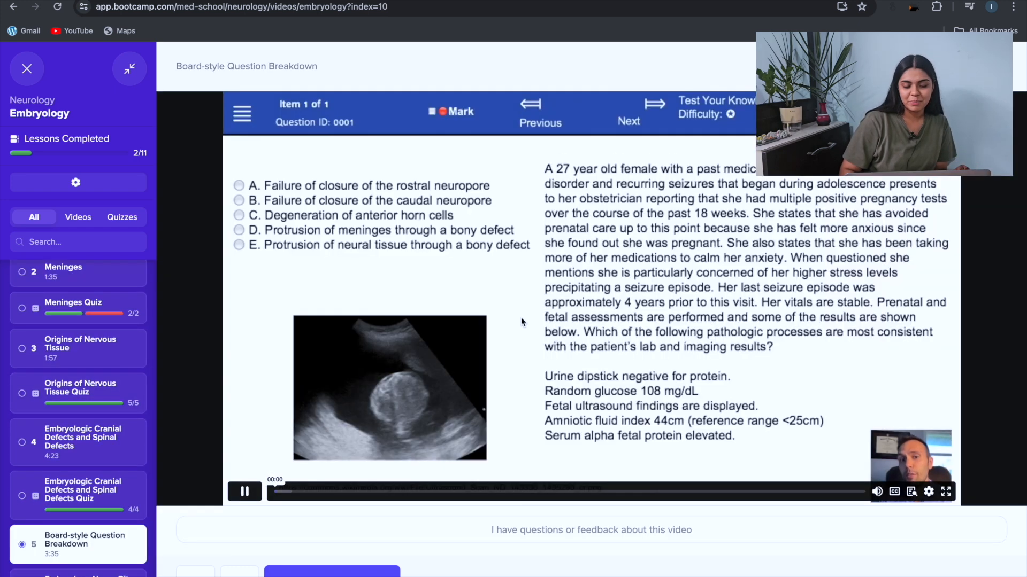
click(244, 492)
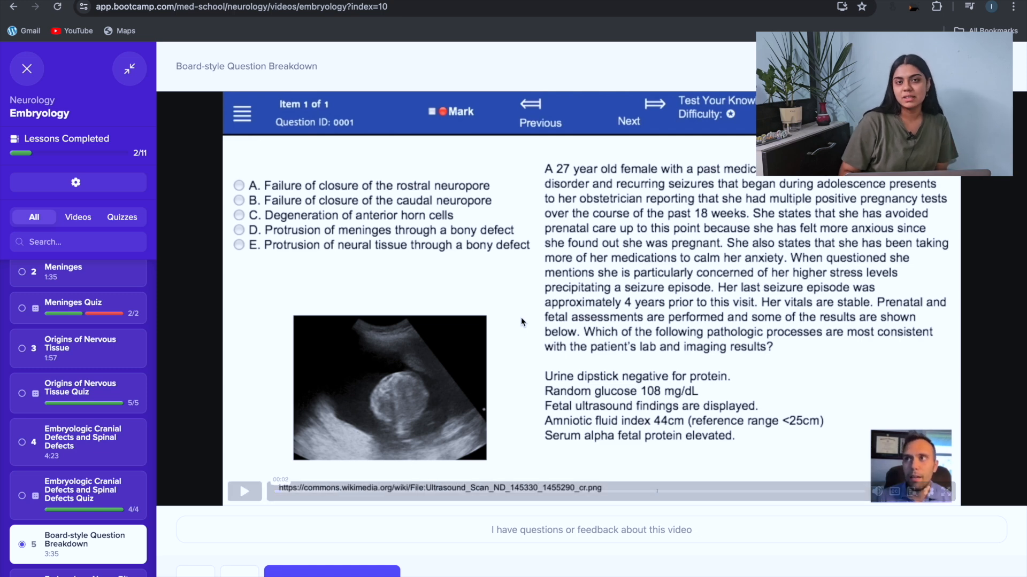